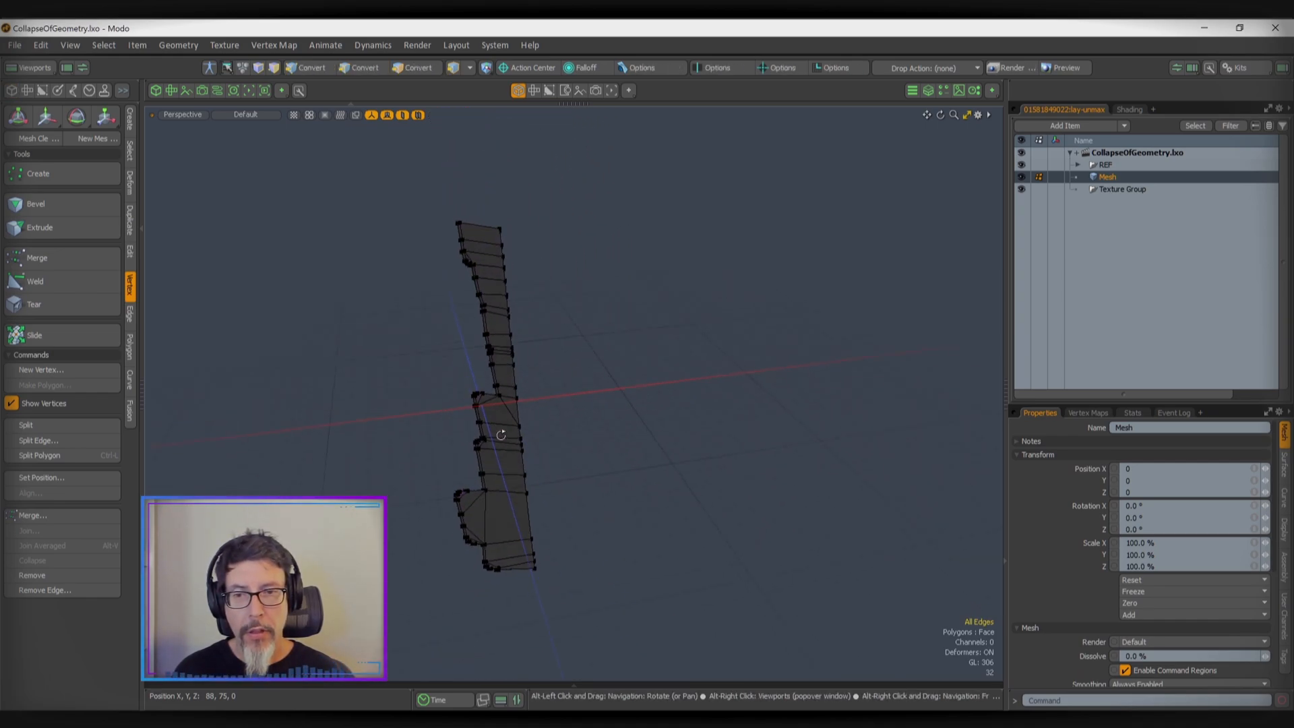
# Toggle Edges then Vertices mode and zoom in on the top of the strip
pyautogui.click(361, 67)
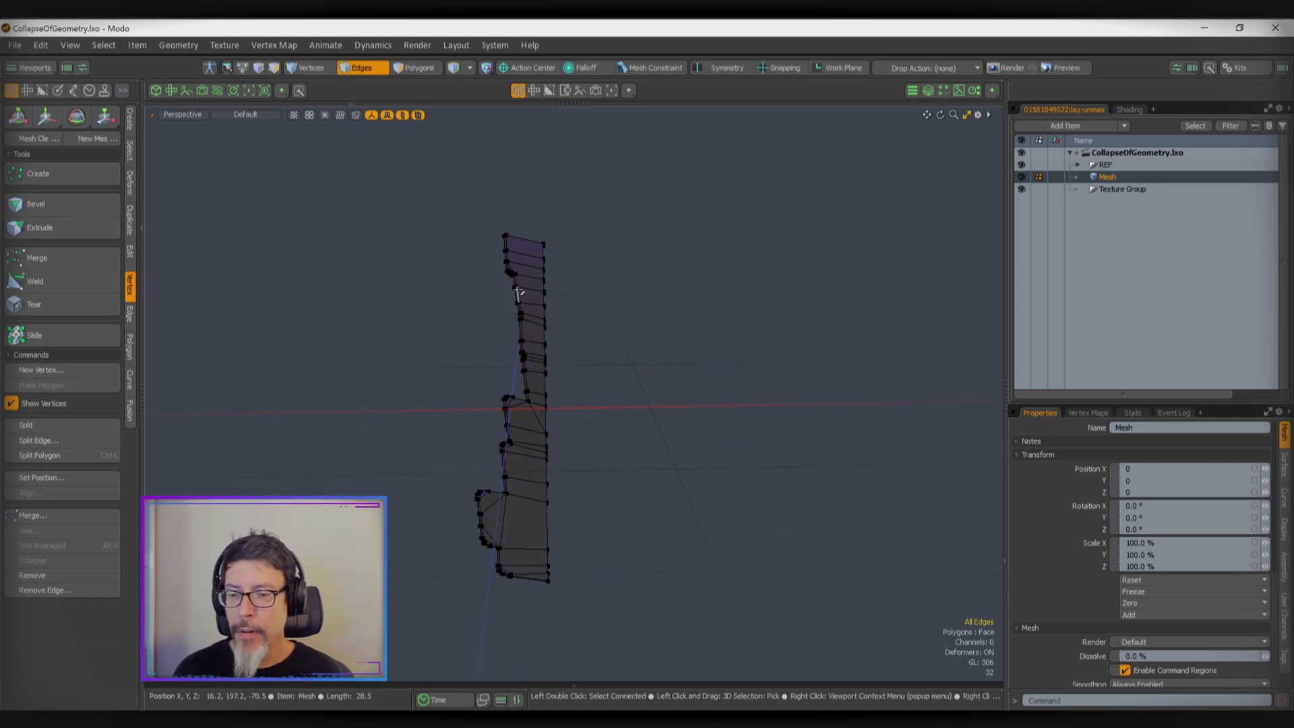
pyautogui.click(310, 68)
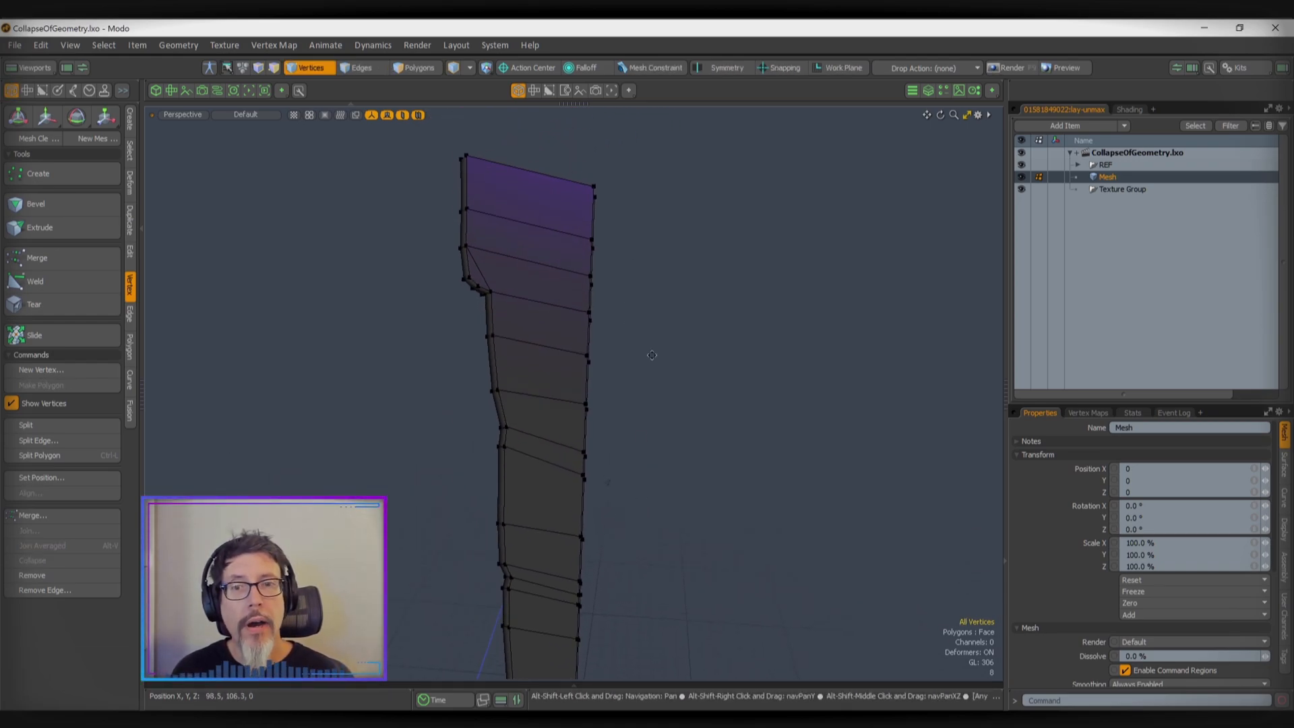
pyautogui.moveTo(652, 355); pyautogui.dragTo(544, 278)
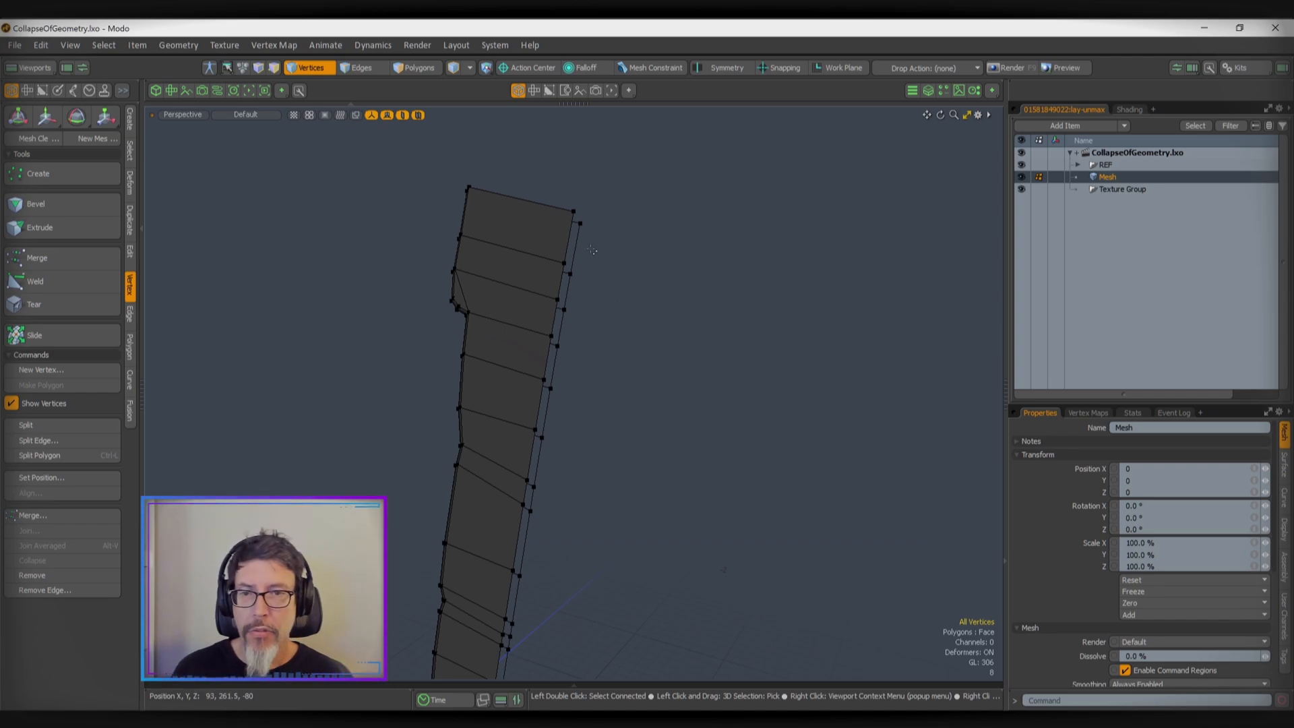
# In Edges mode, pick a right-side edge of the strip, then return to Vertices mode
pyautogui.click(360, 68)
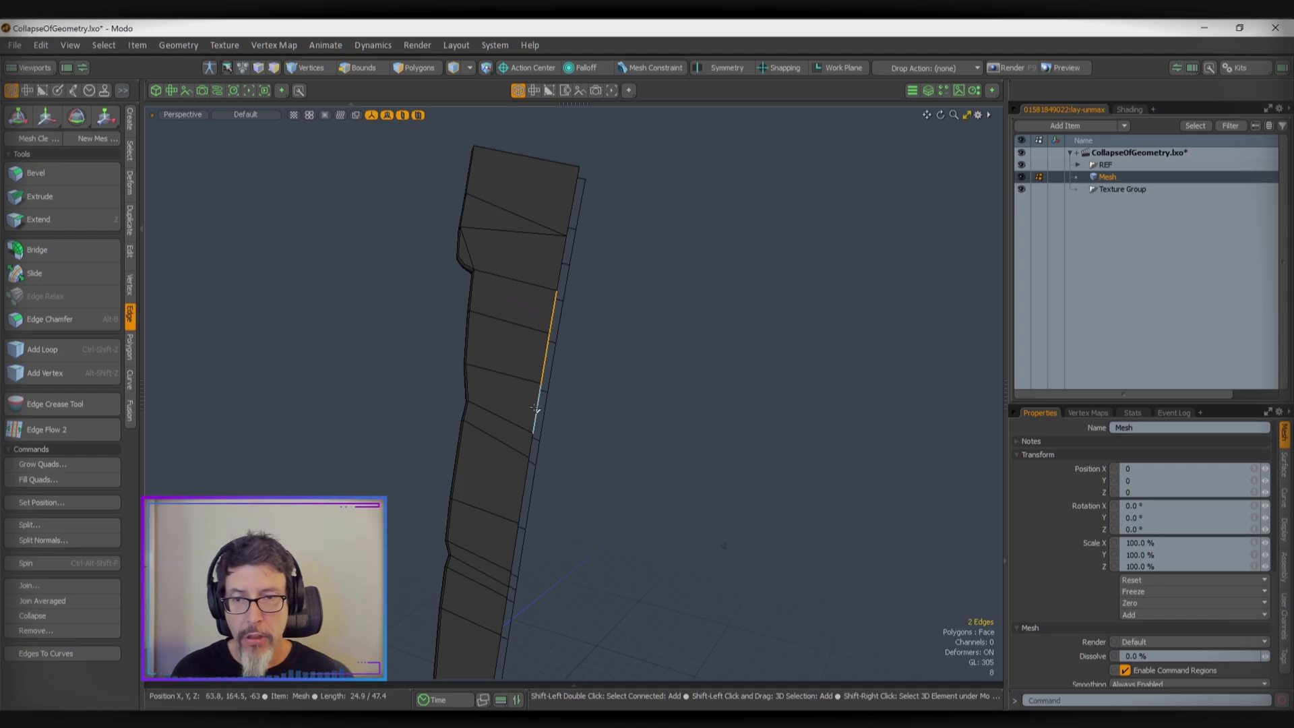
pyautogui.click(361, 68)
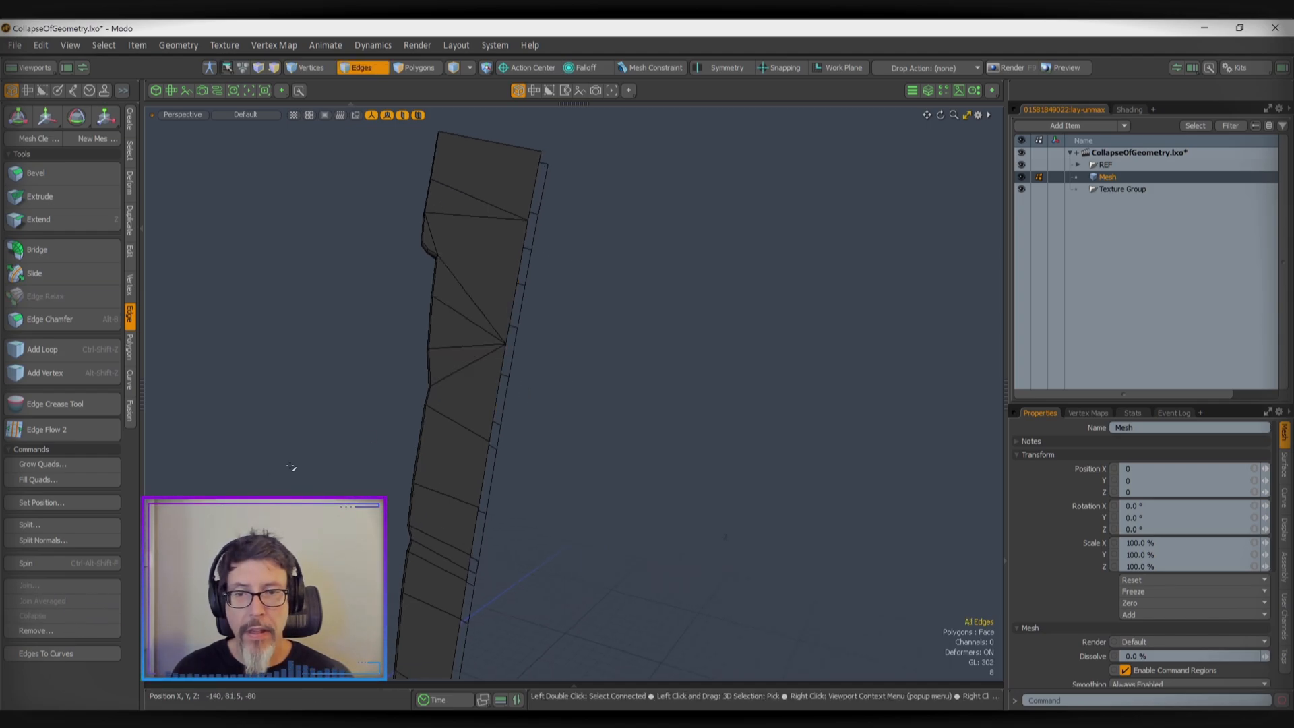
pyautogui.click(512, 330)
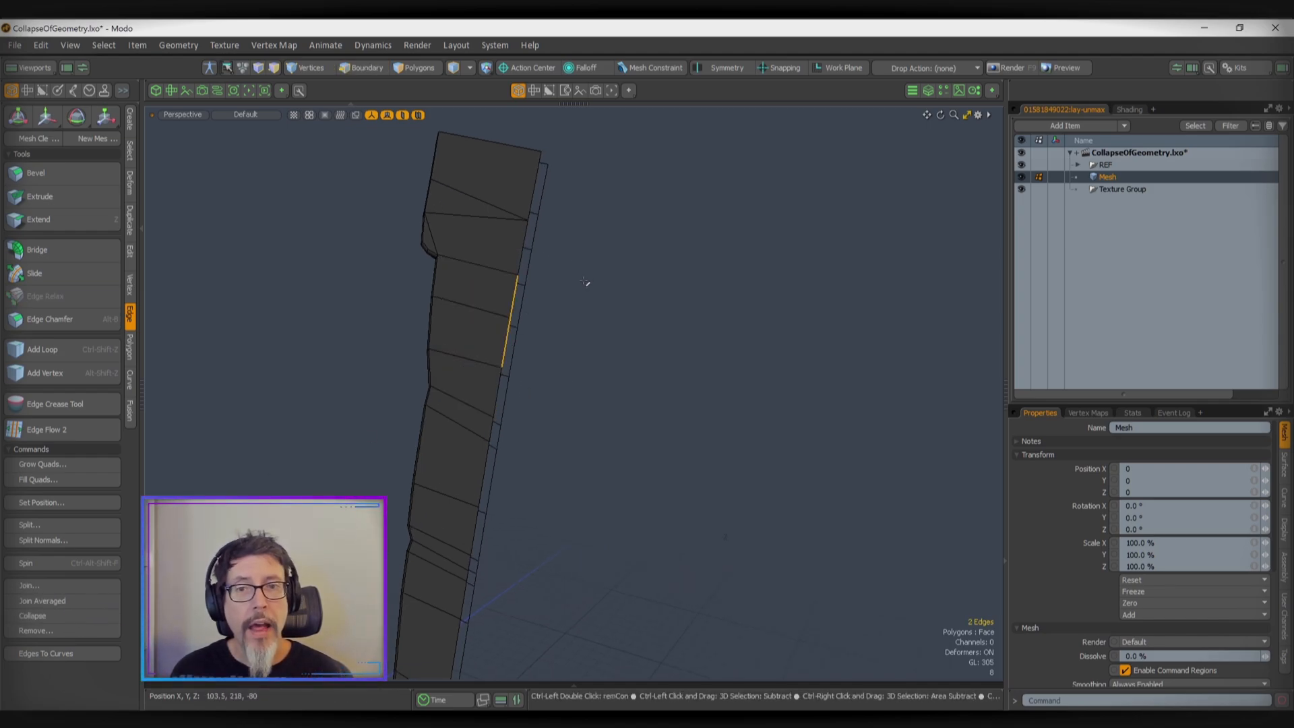
pyautogui.click(361, 67)
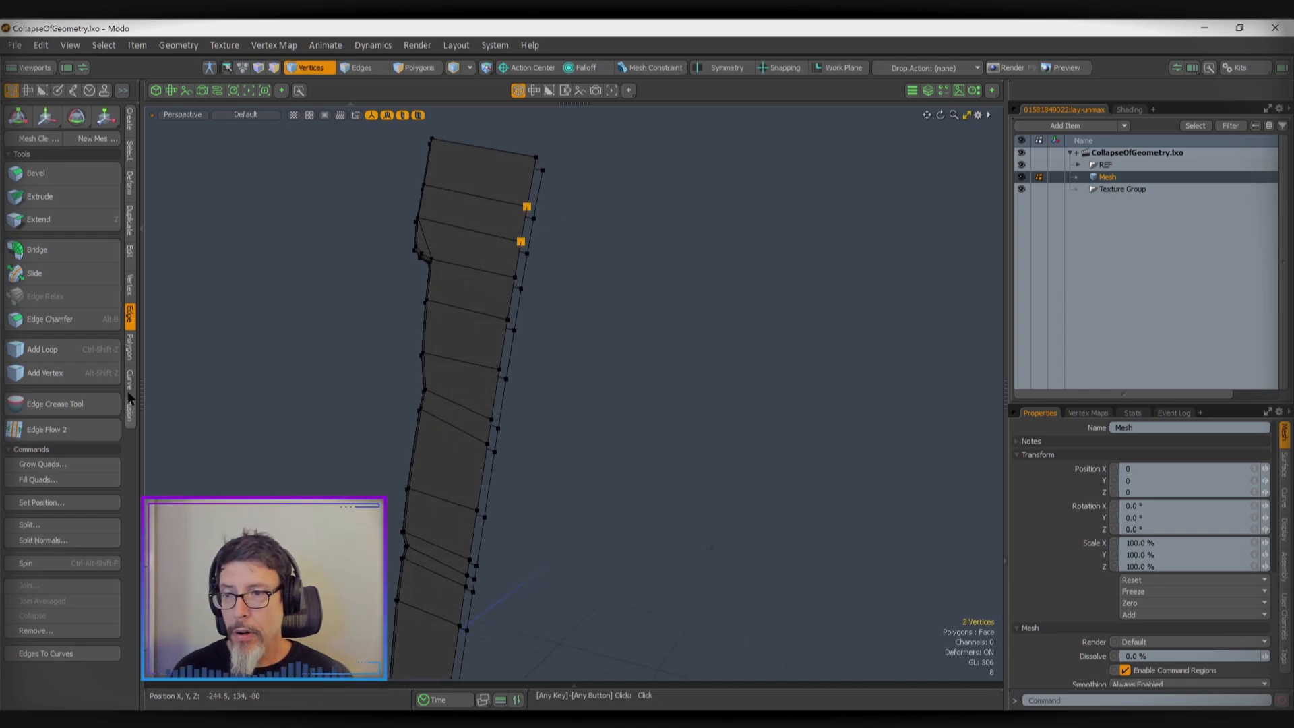
# Show the vertex editing tools and add another right-side vertex to the selection
pyautogui.click(131, 280)
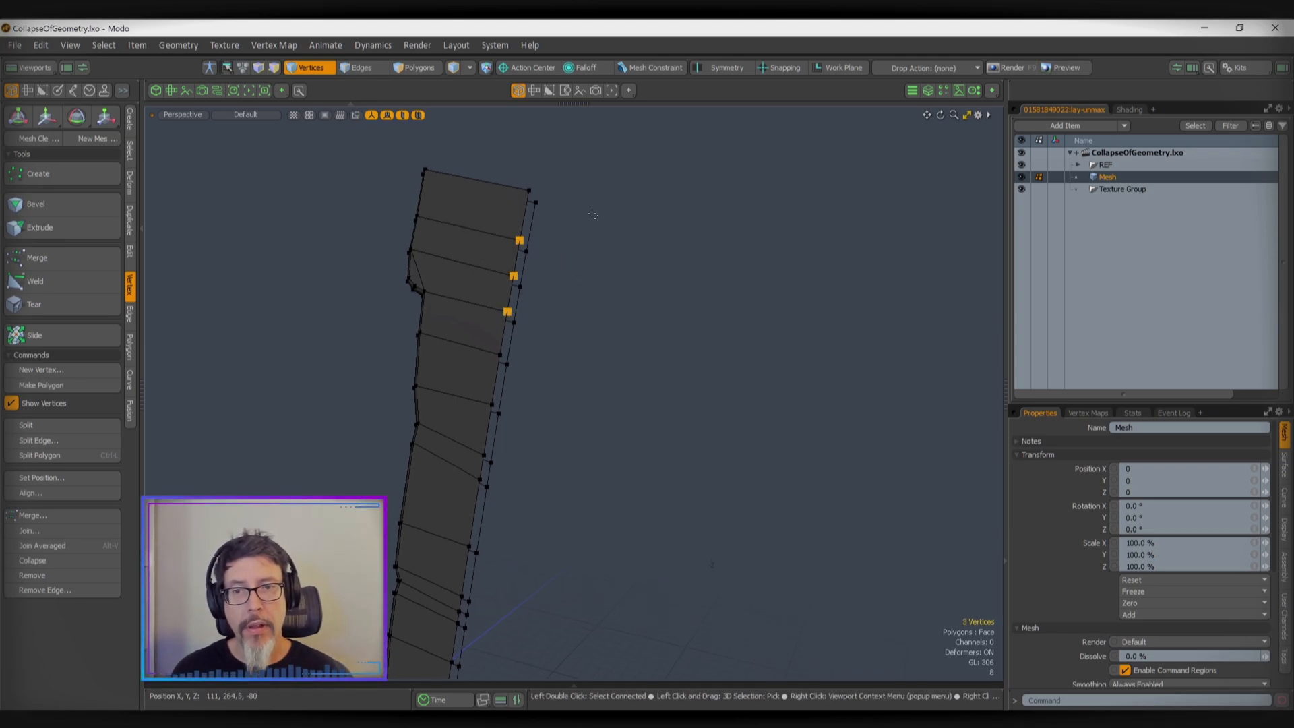
pyautogui.click(29, 530)
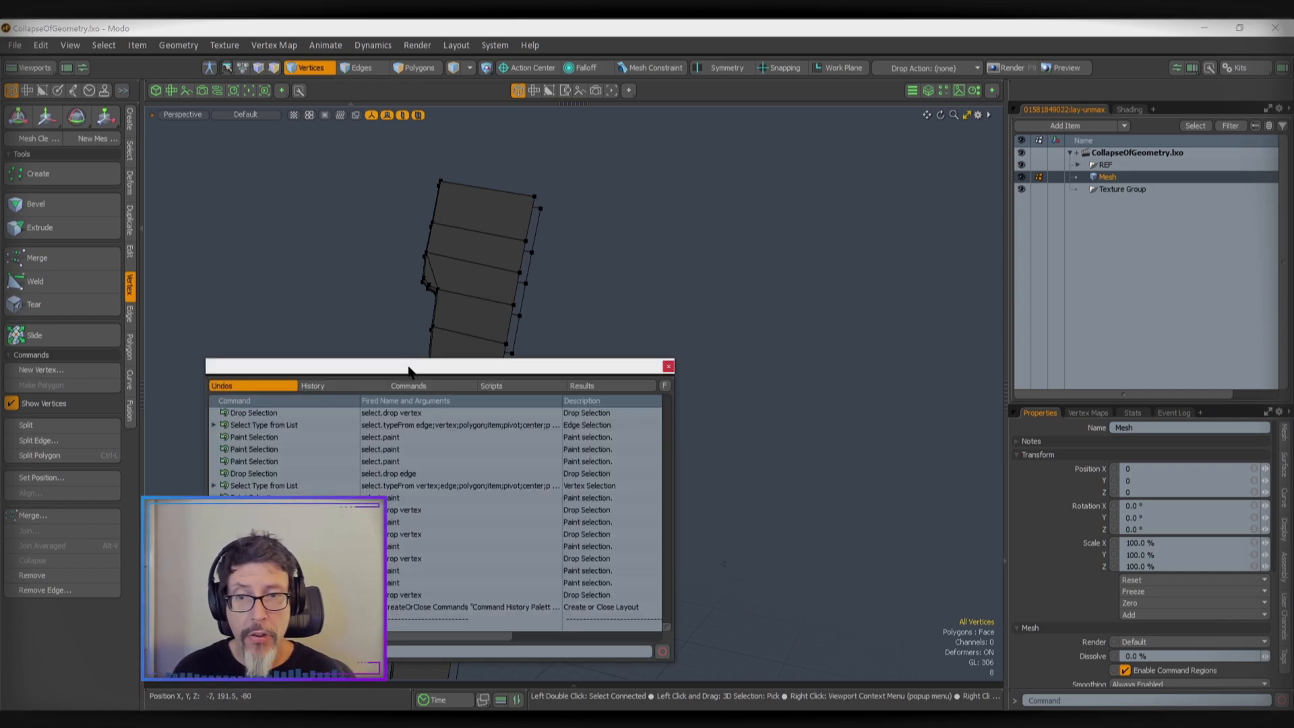
# Reopen Command History via Layout palettes on its History tab, then collapse the two selected edges
pyautogui.moveTo(411, 365); pyautogui.dragTo(990, 271)
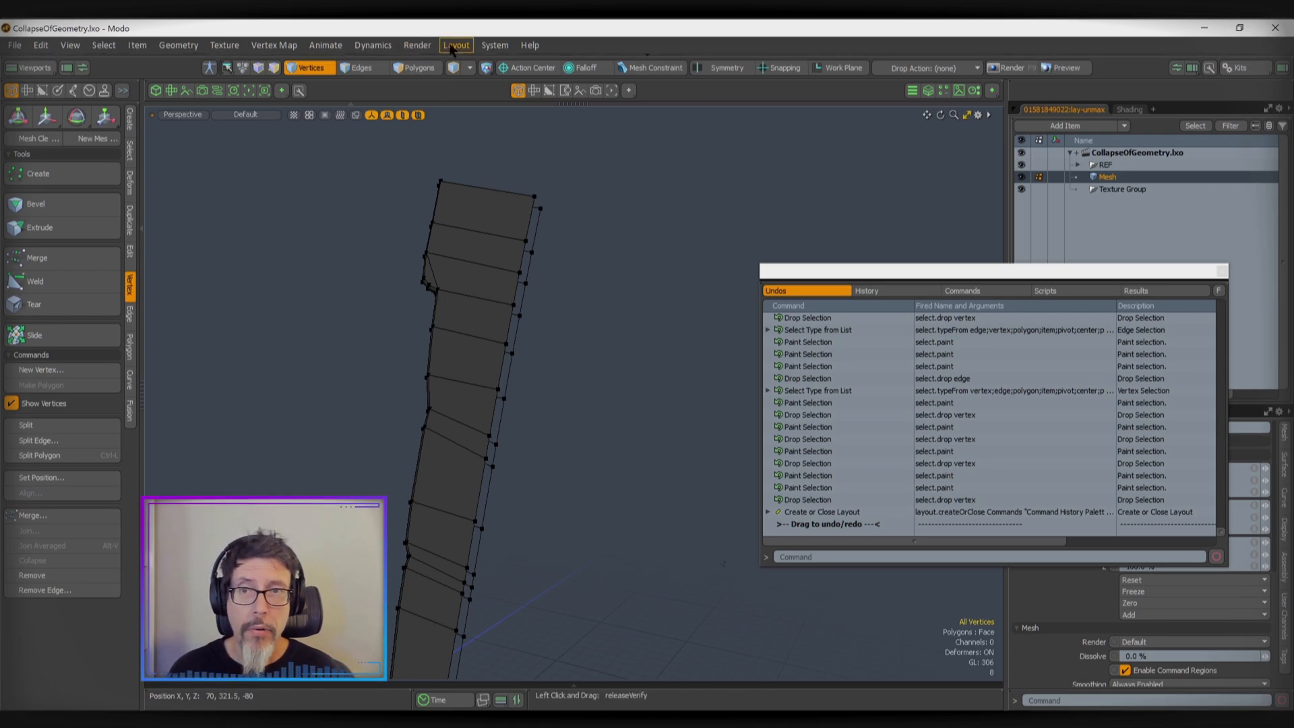
pyautogui.click(456, 46)
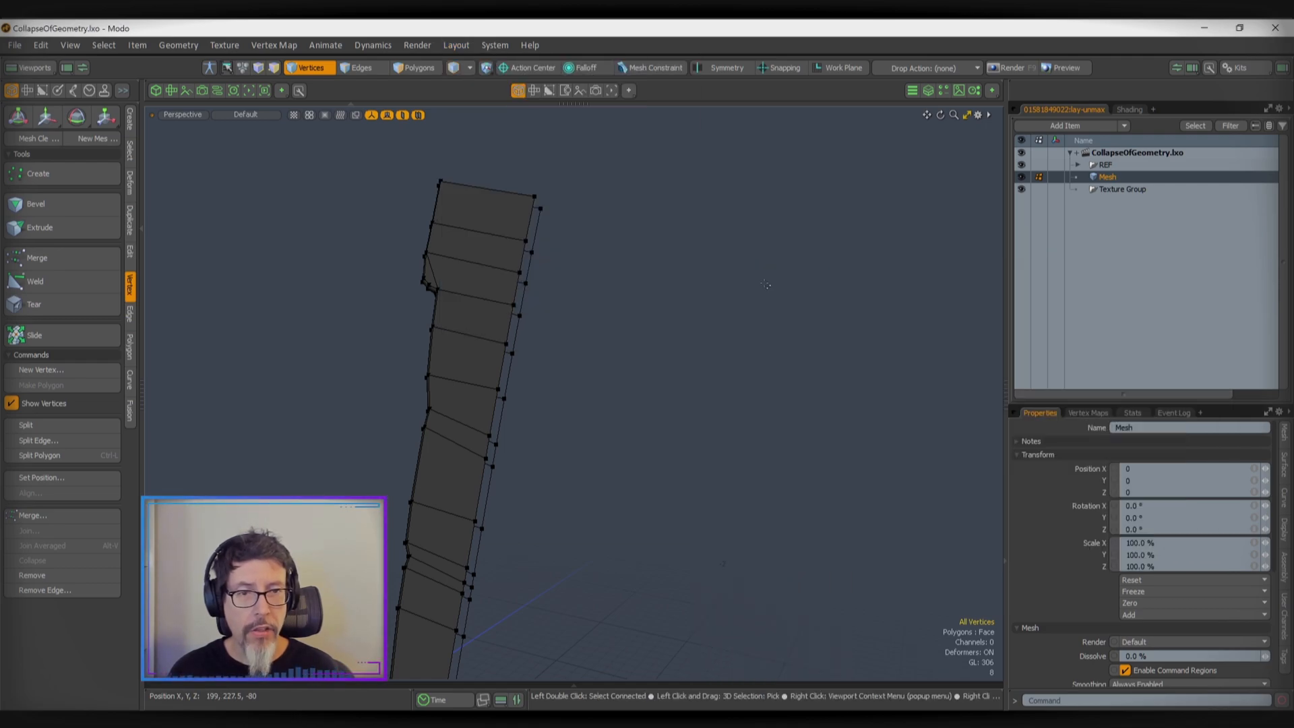
pyautogui.click(455, 44)
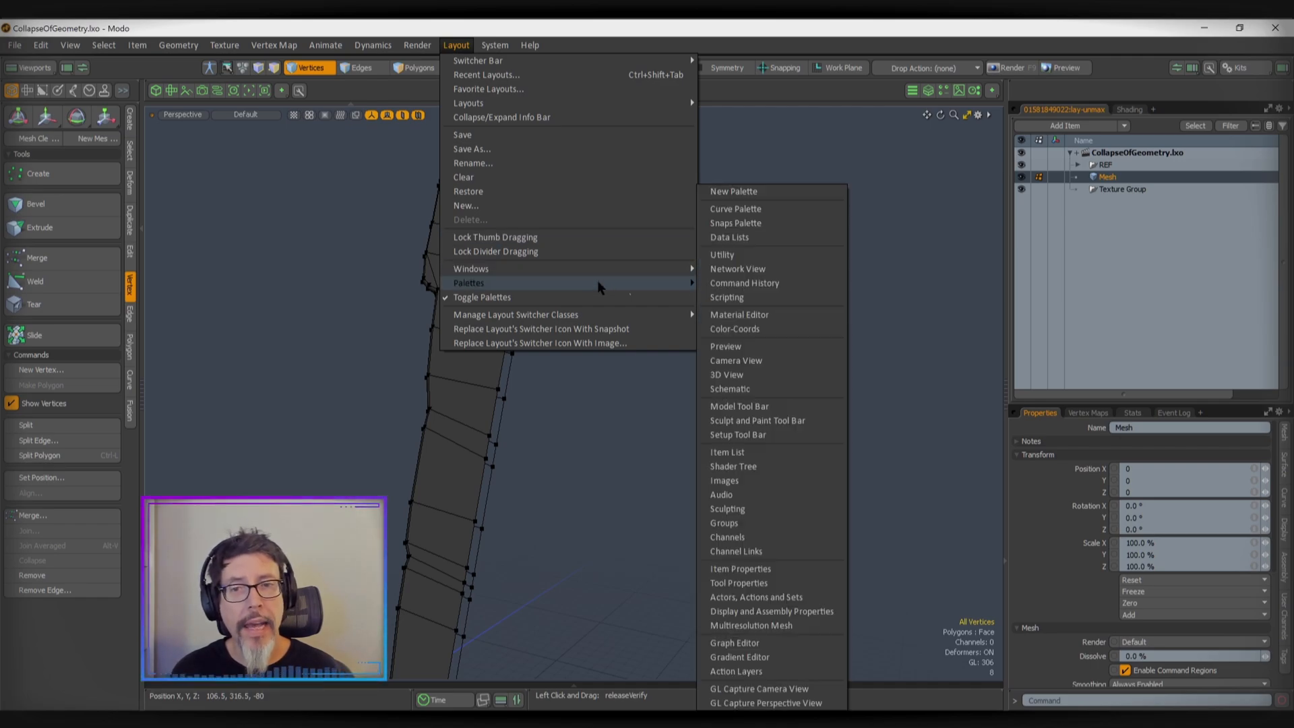
pyautogui.click(743, 283)
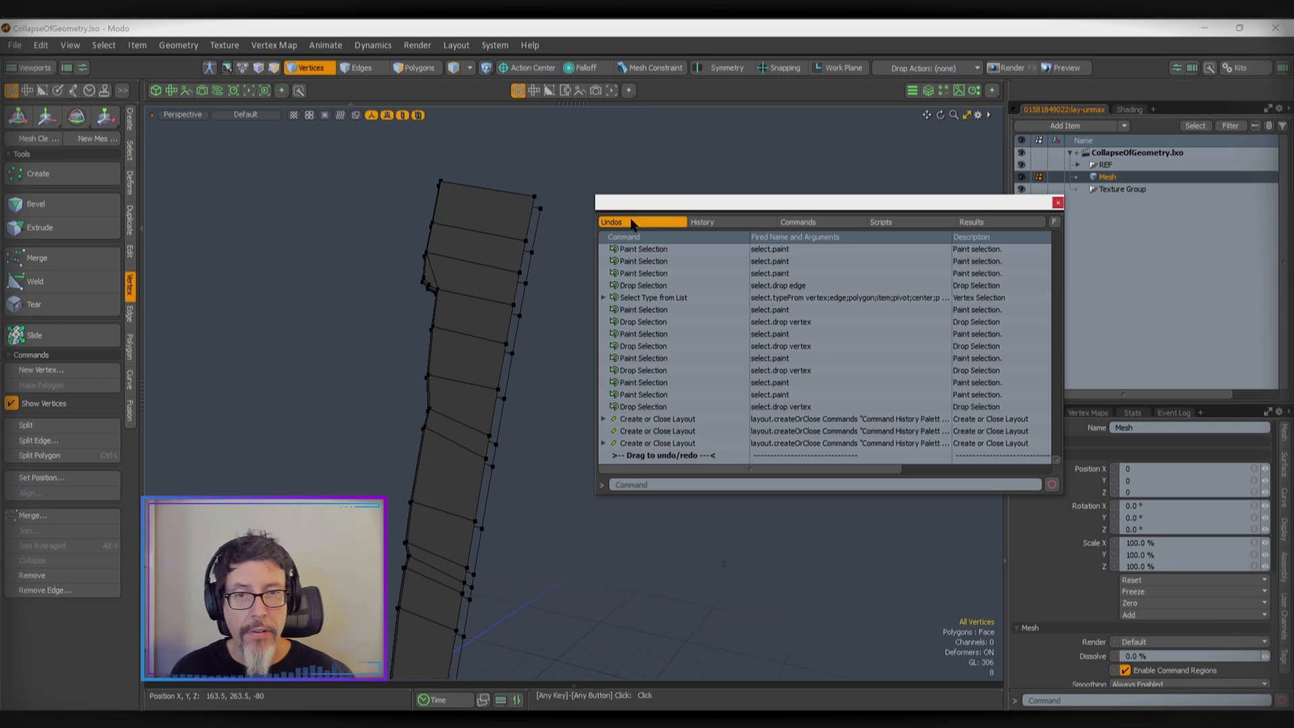
pyautogui.click(701, 222)
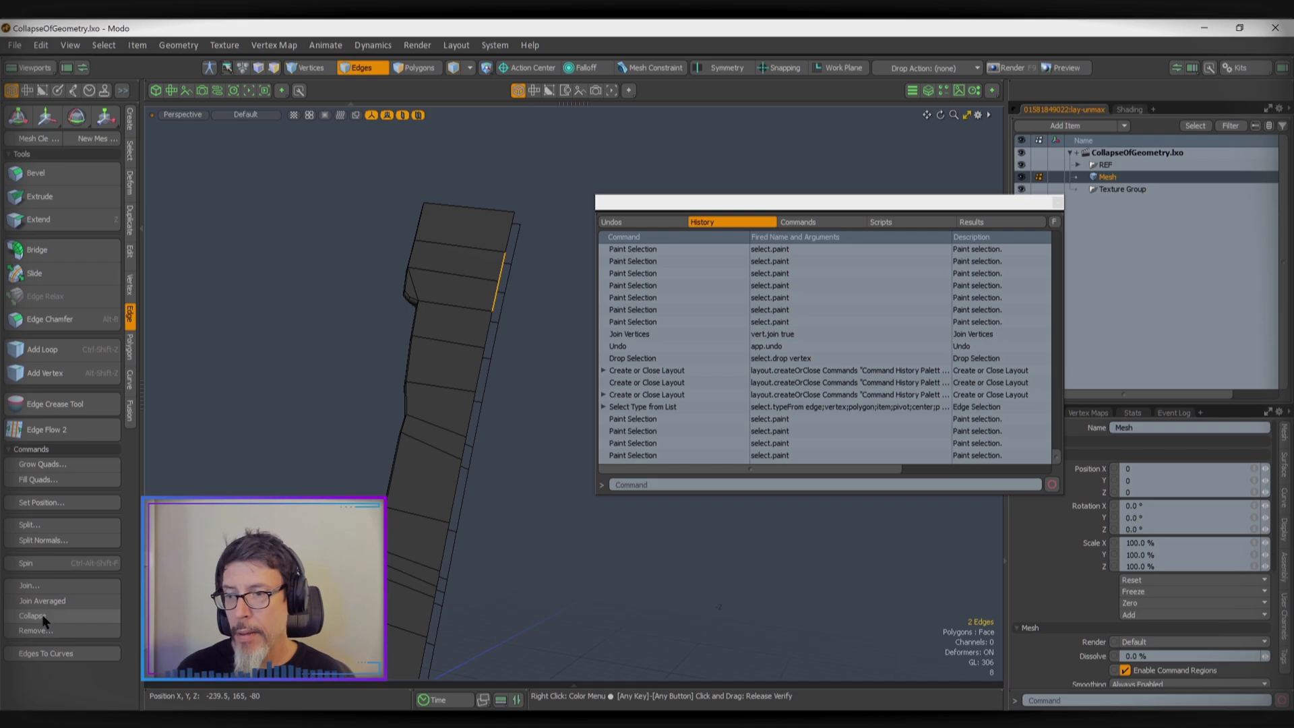
pyautogui.click(33, 615)
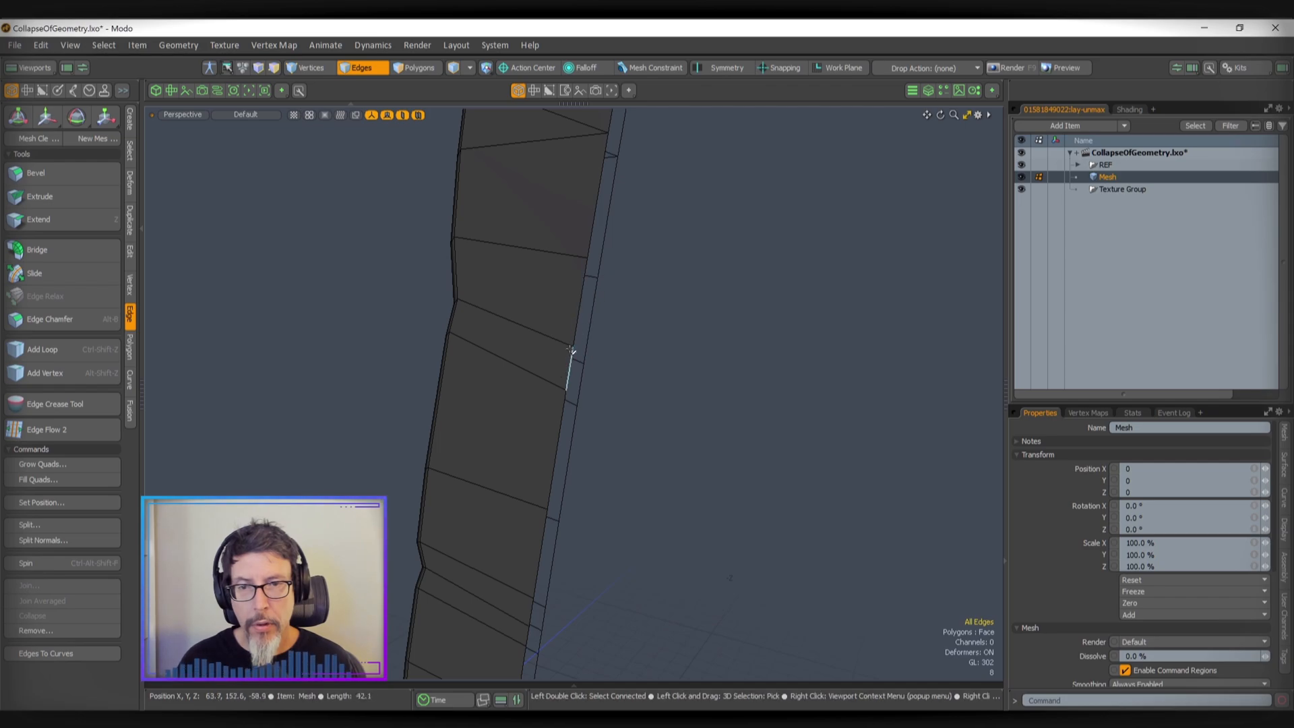
# In Vertices mode, select two right-side vertices of the strip to join them
pyautogui.click(310, 68)
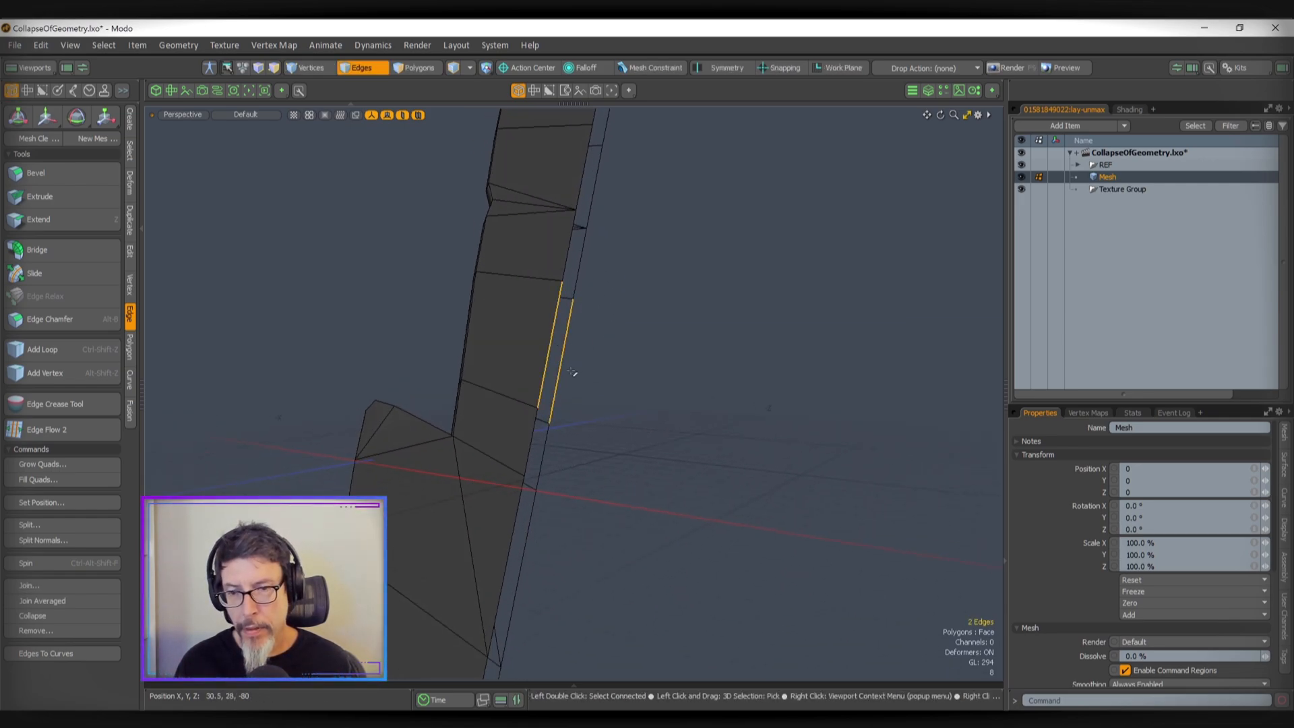
pyautogui.click(309, 67)
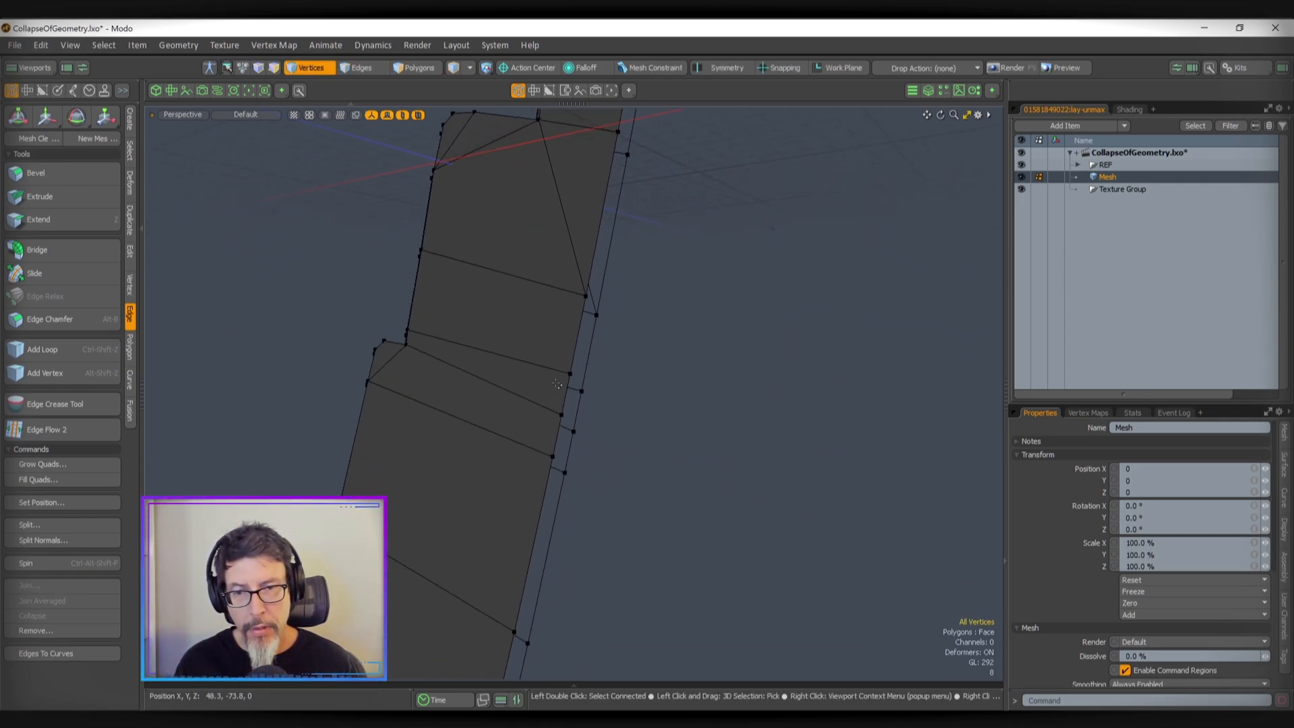
pyautogui.click(572, 431)
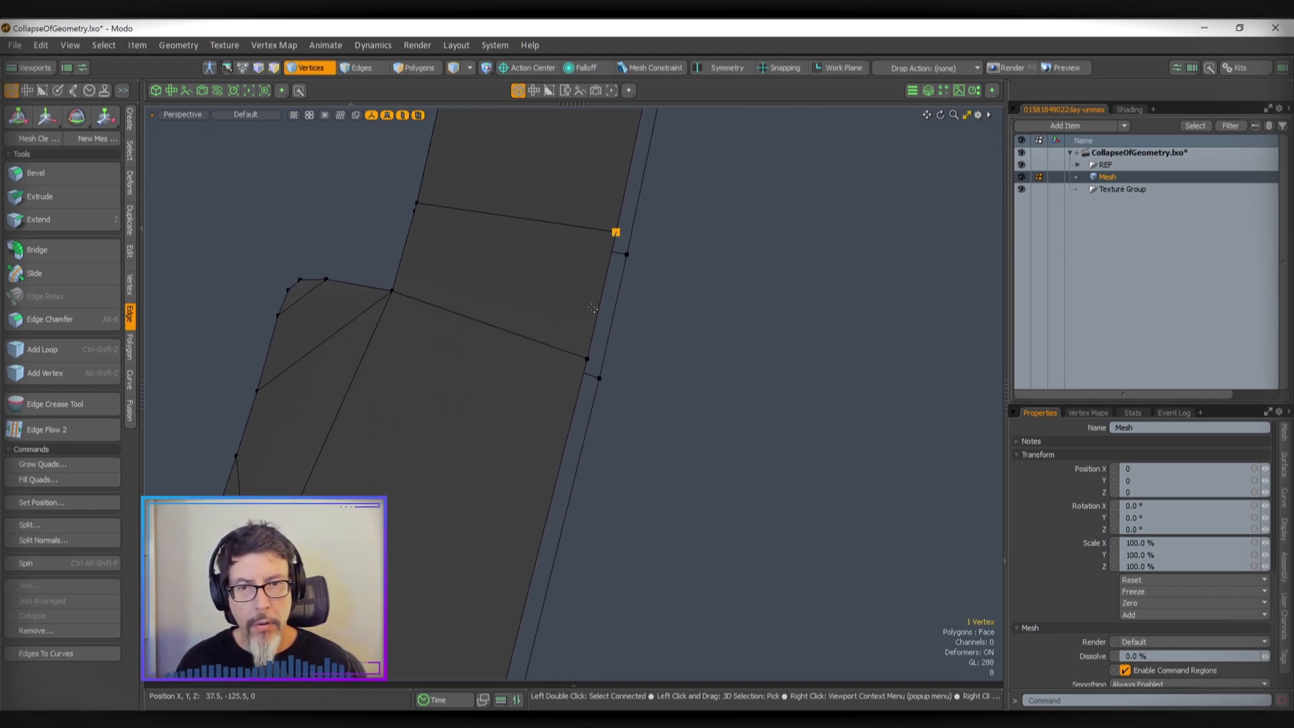
pyautogui.click(598, 380)
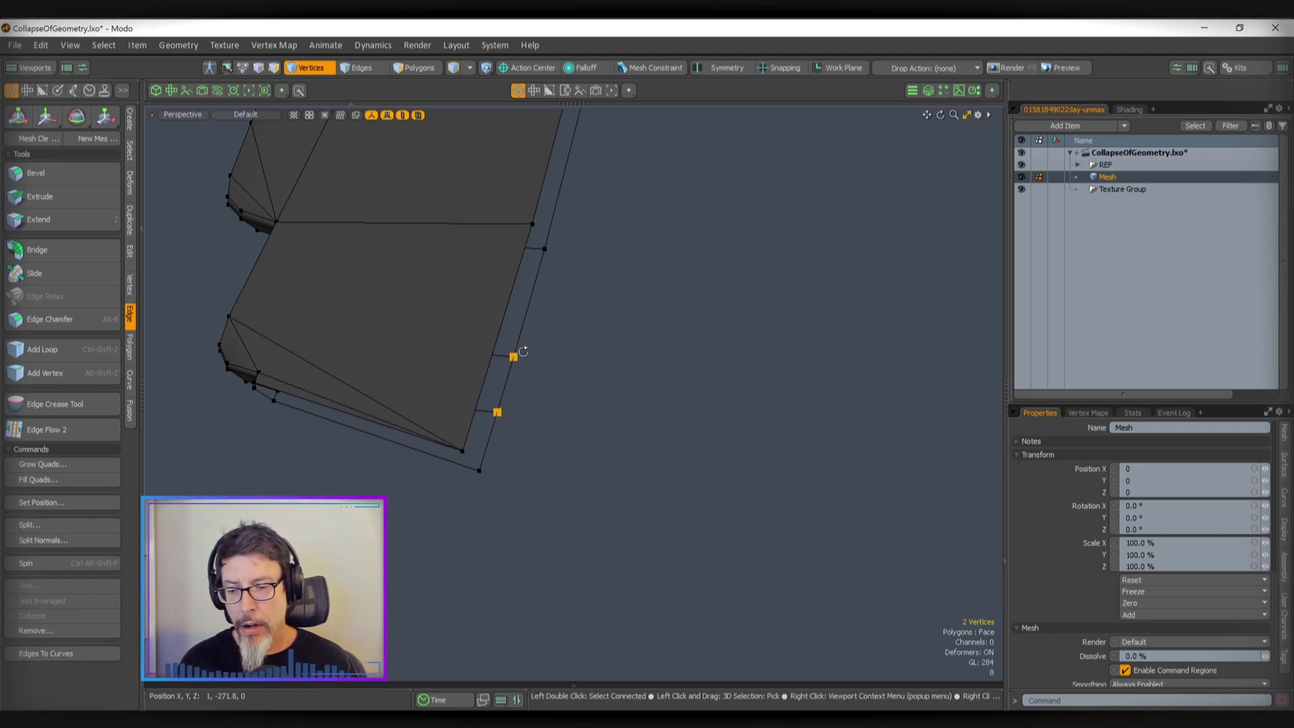
pyautogui.moveTo(519, 330); pyautogui.dragTo(519, 396)
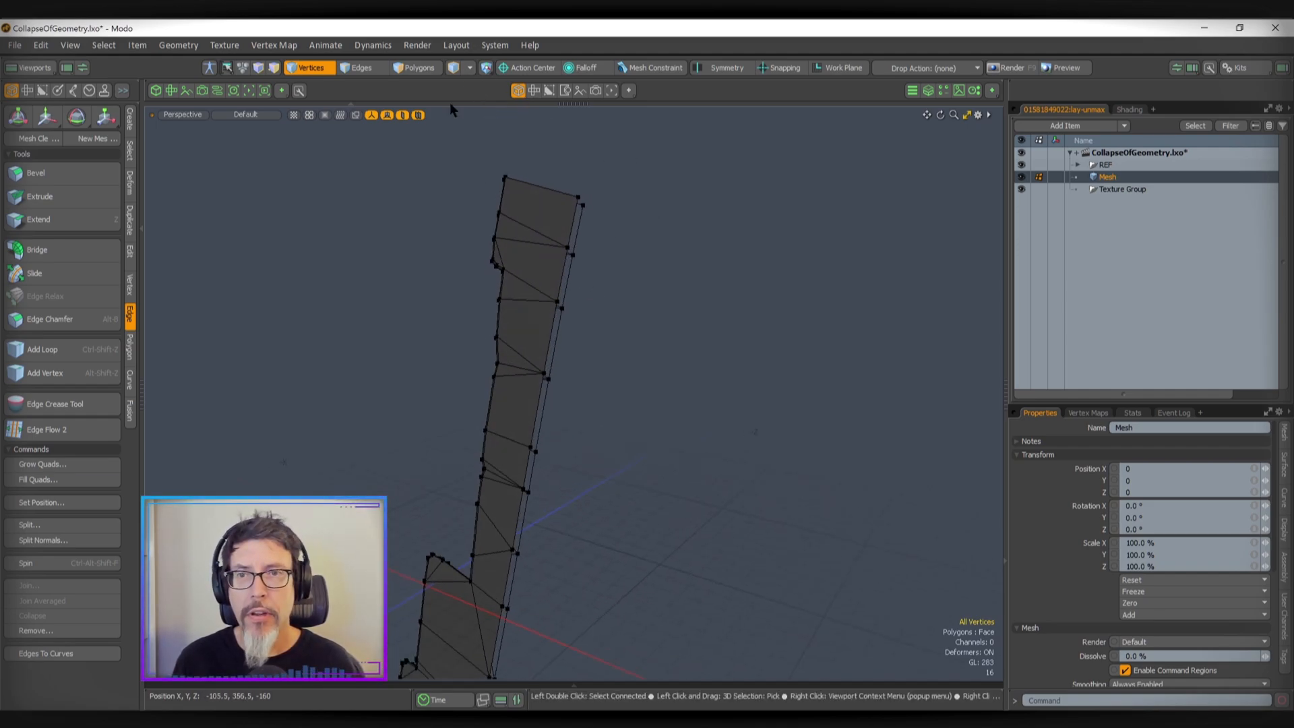
pyautogui.click(494, 45)
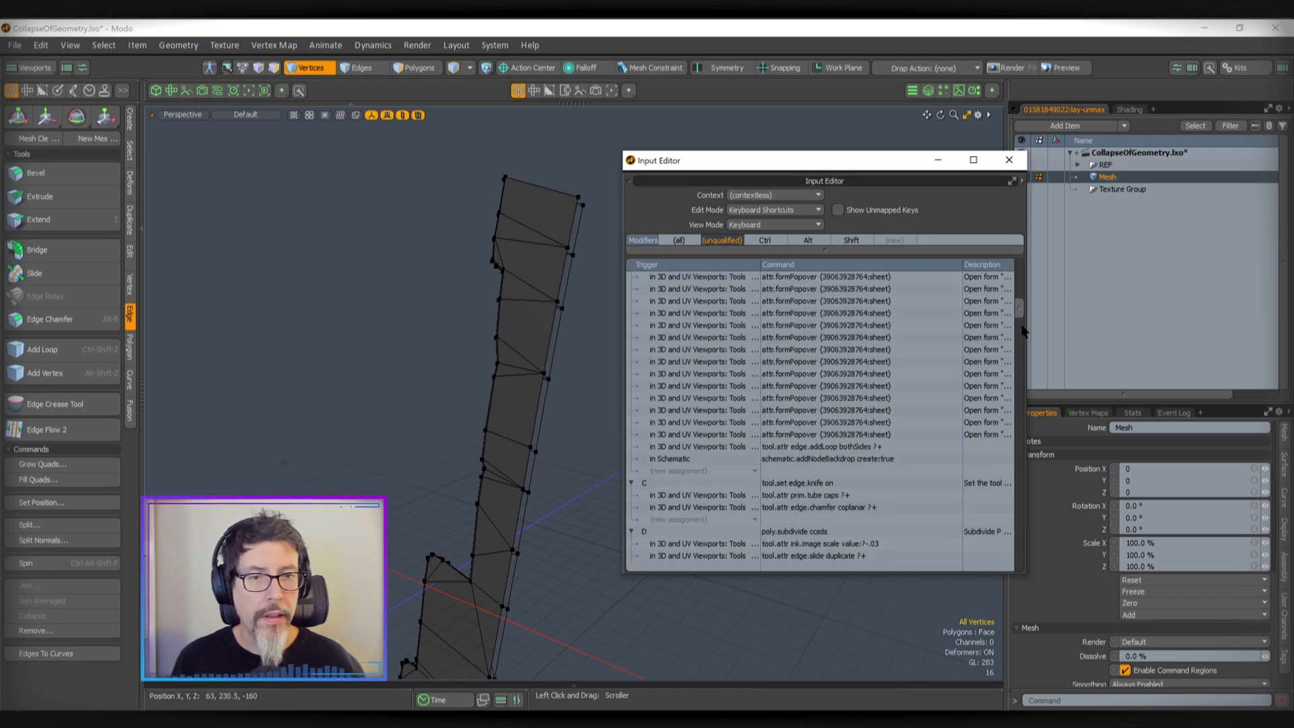
pyautogui.moveTo(823, 161); pyautogui.dragTo(802, 155)
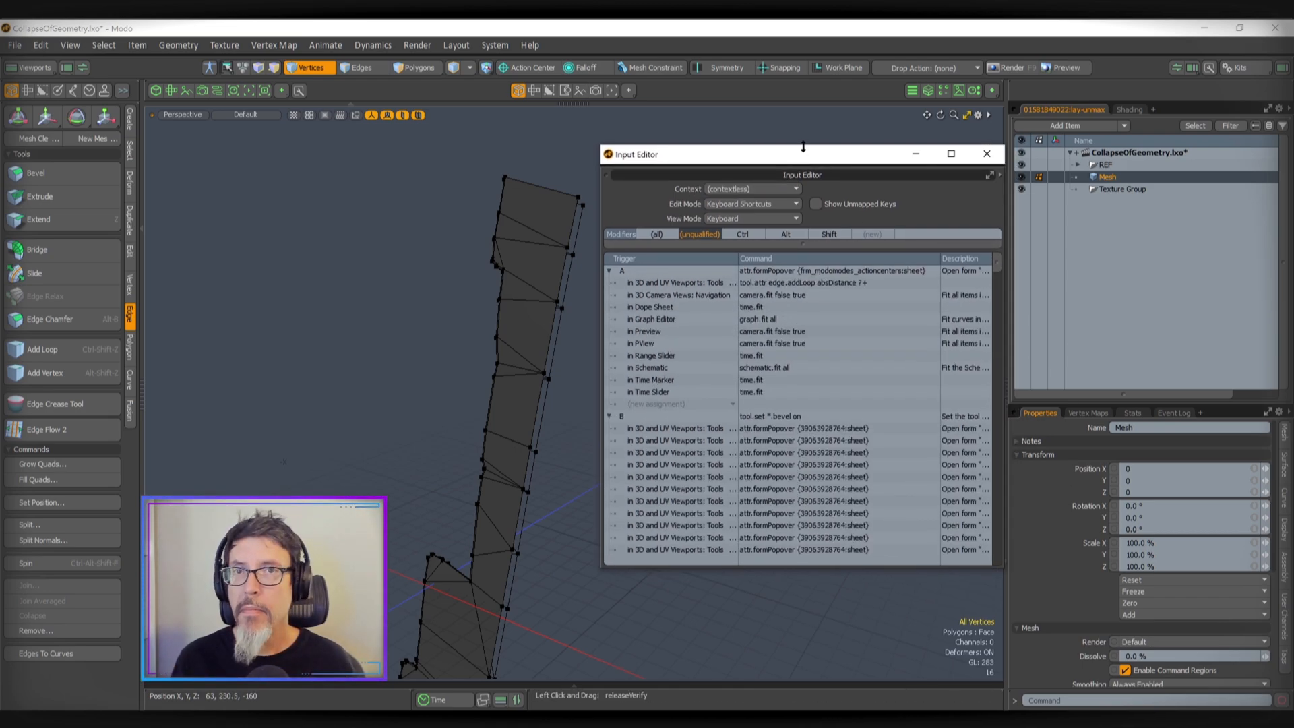
pyautogui.click(985, 153)
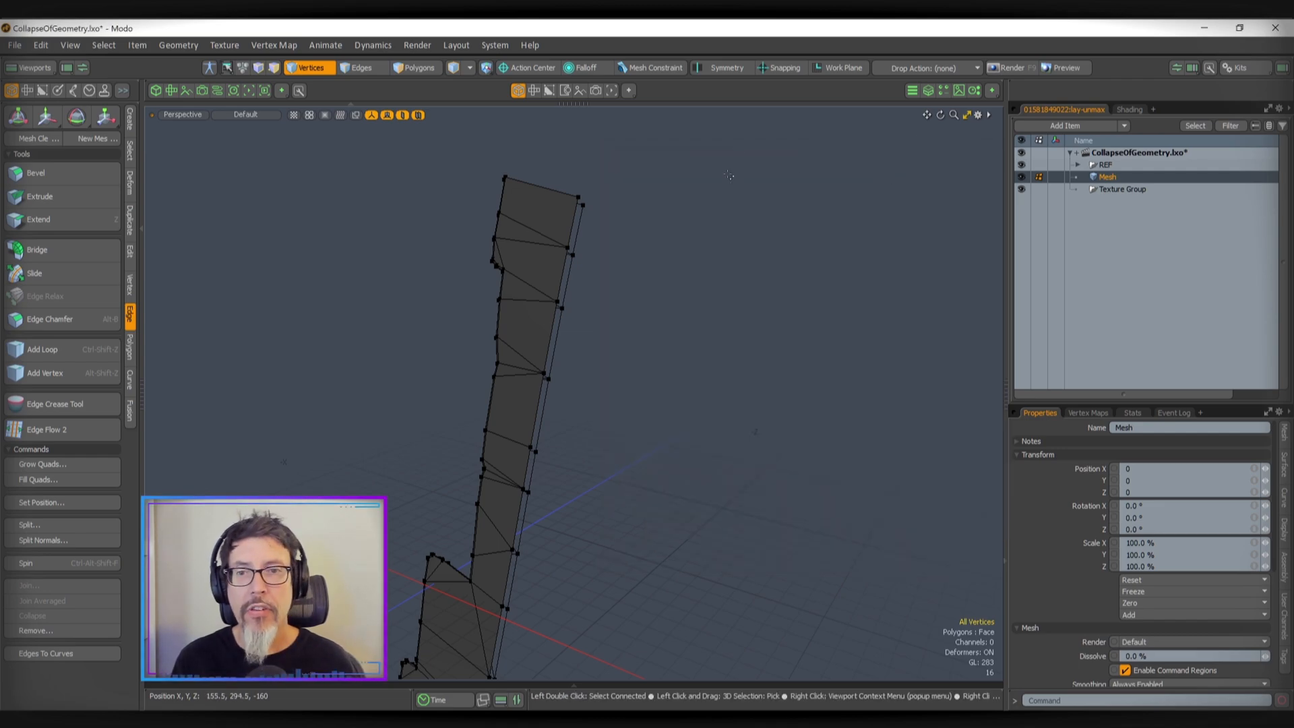